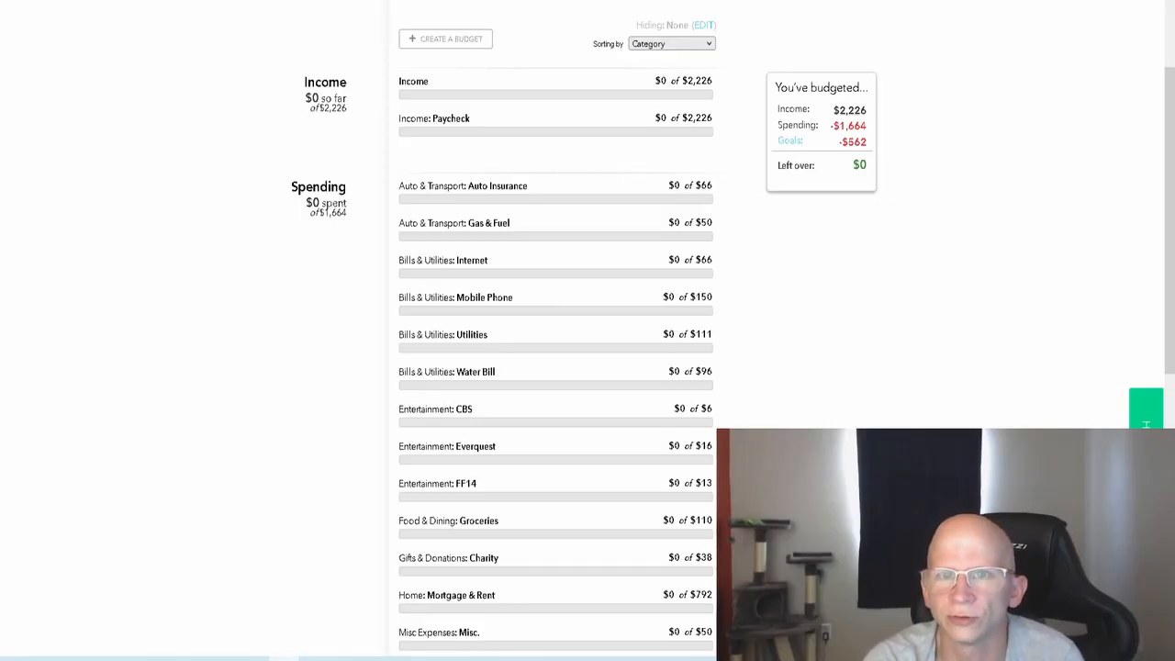
pyautogui.moveTo(101, 551)
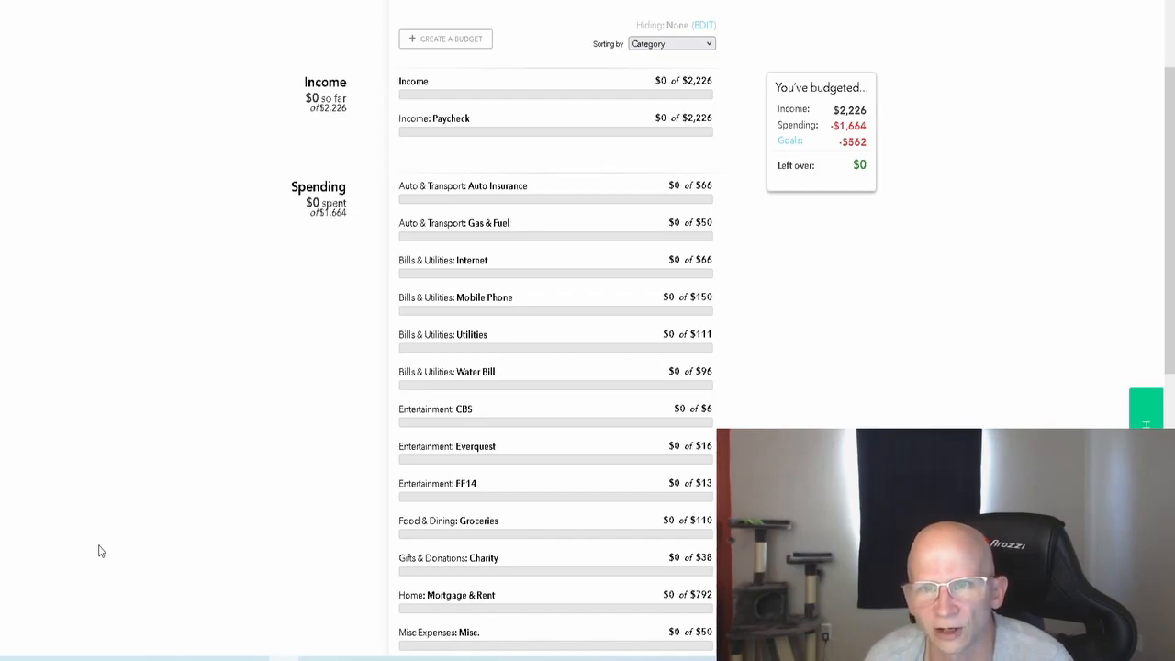
pyautogui.moveTo(232, 260)
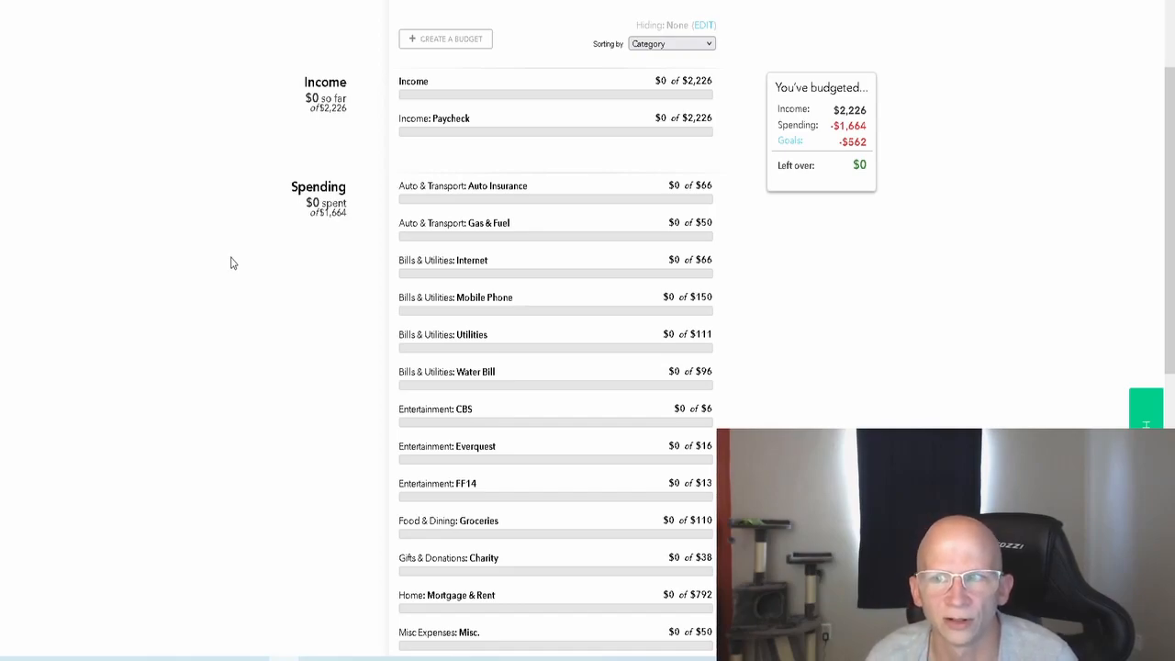
pyautogui.moveTo(229, 217)
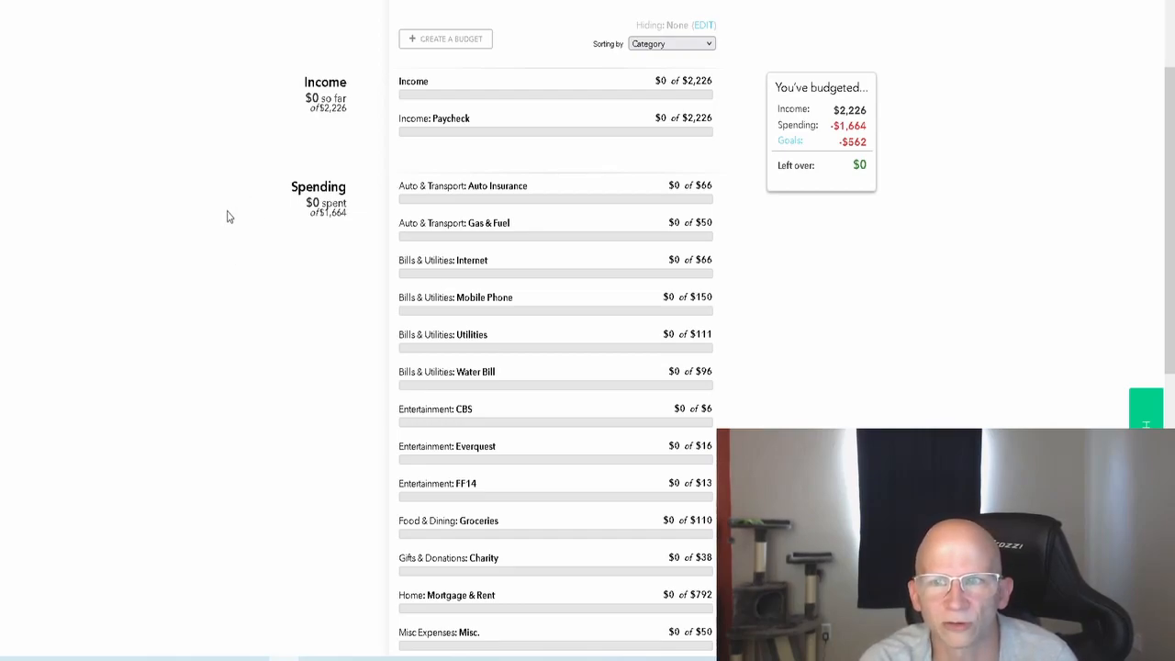
pyautogui.moveTo(202, 335)
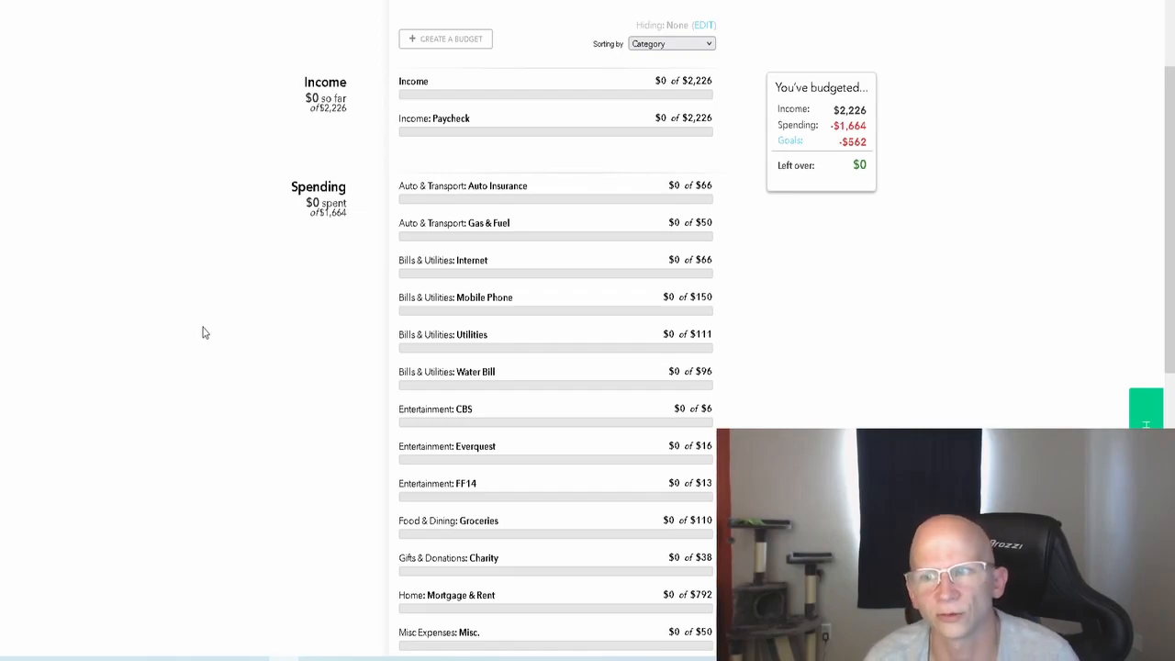
pyautogui.moveTo(388, 243)
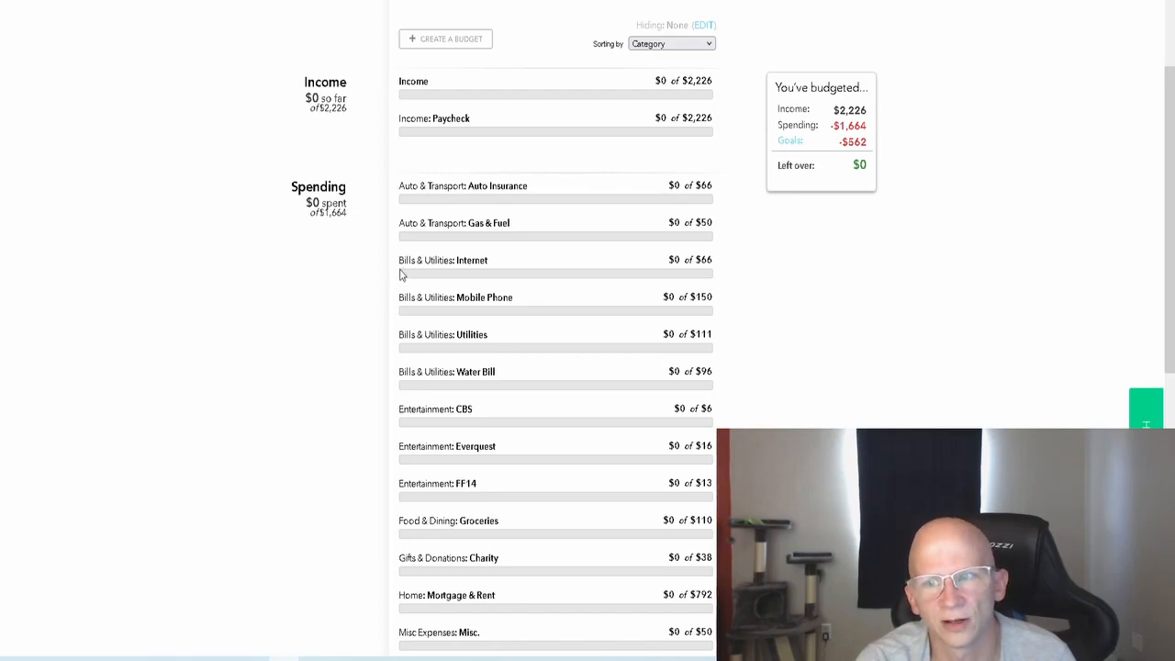
pyautogui.moveTo(797, 301)
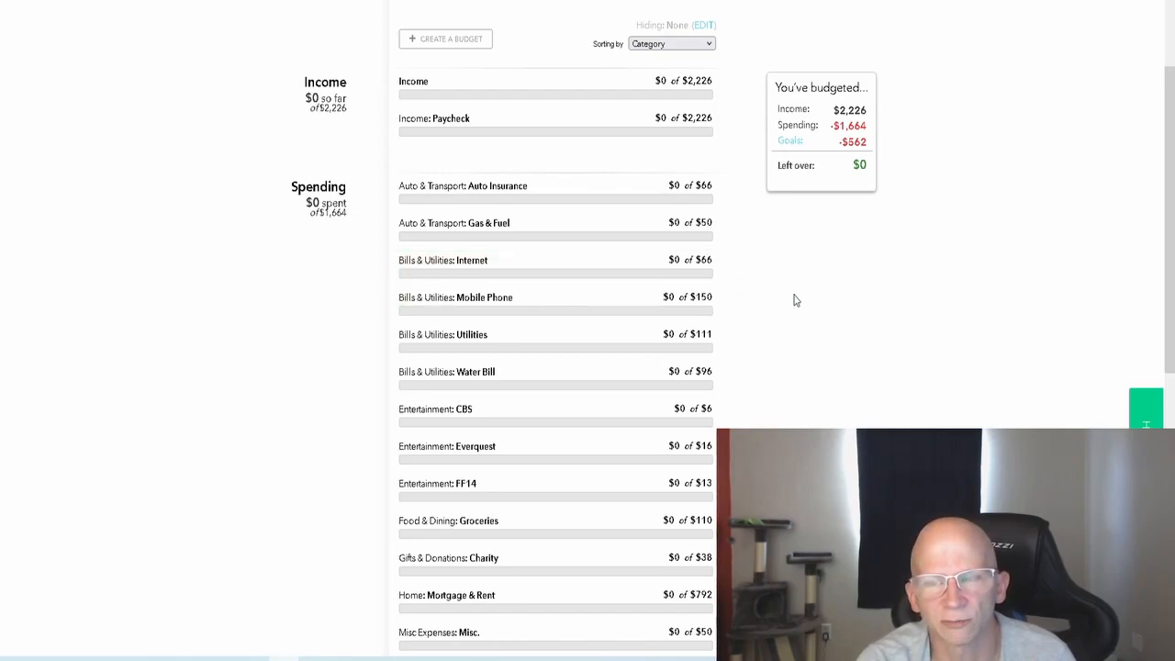
pyautogui.moveTo(786, 305)
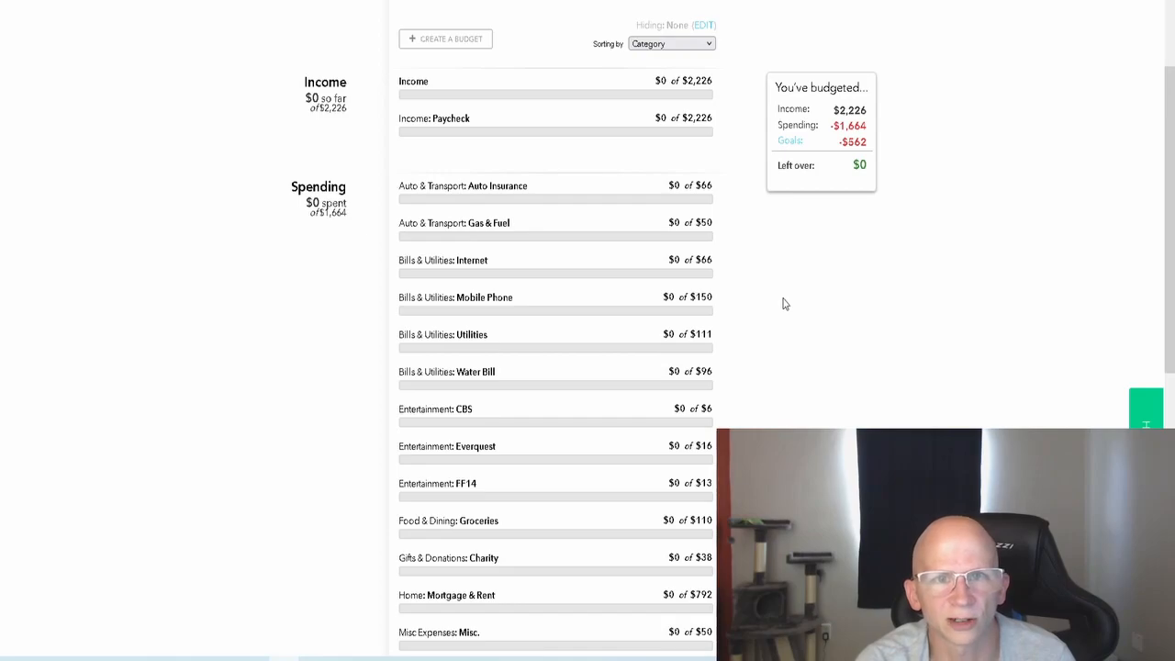
pyautogui.moveTo(768, 305)
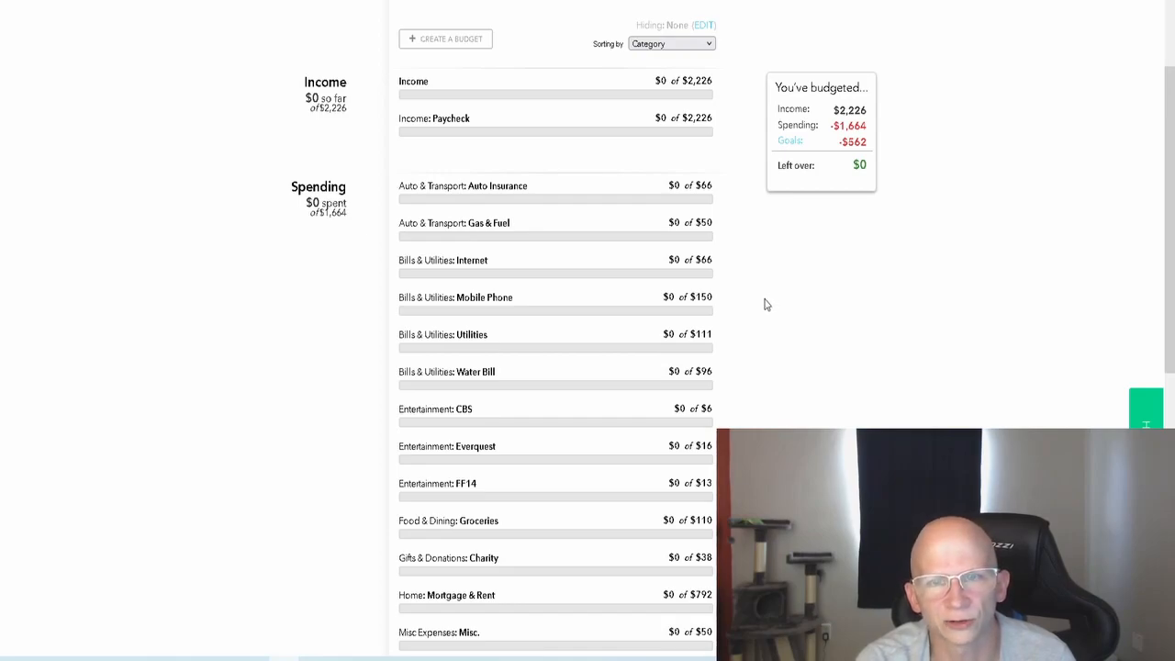
pyautogui.moveTo(767, 336)
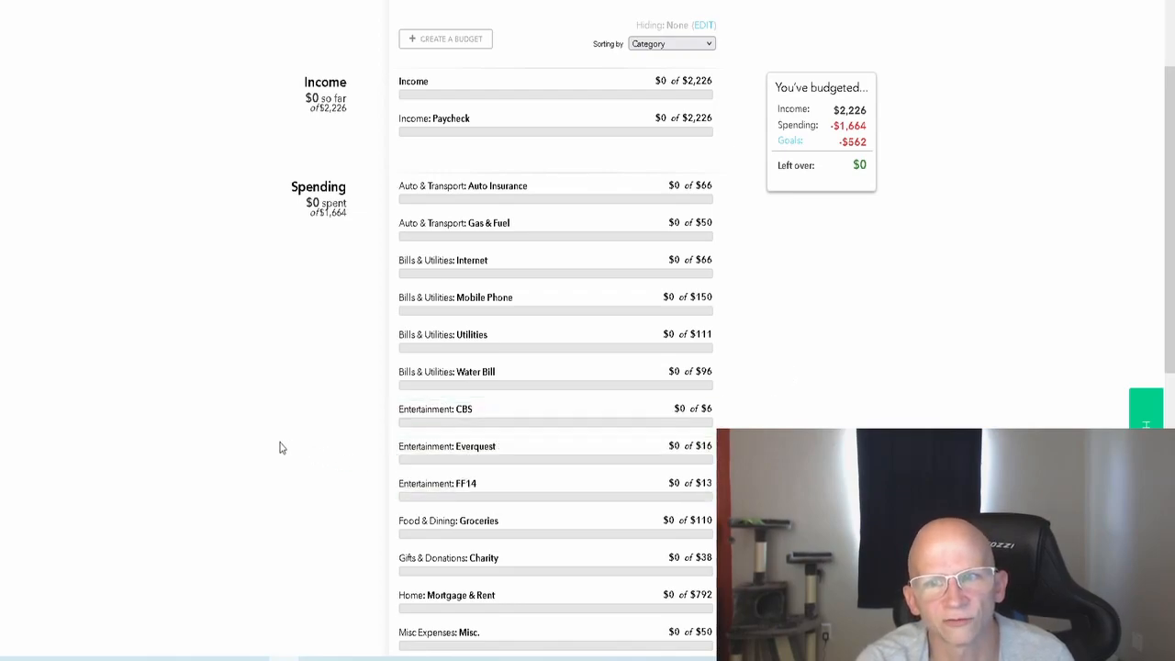
pyautogui.moveTo(287, 433)
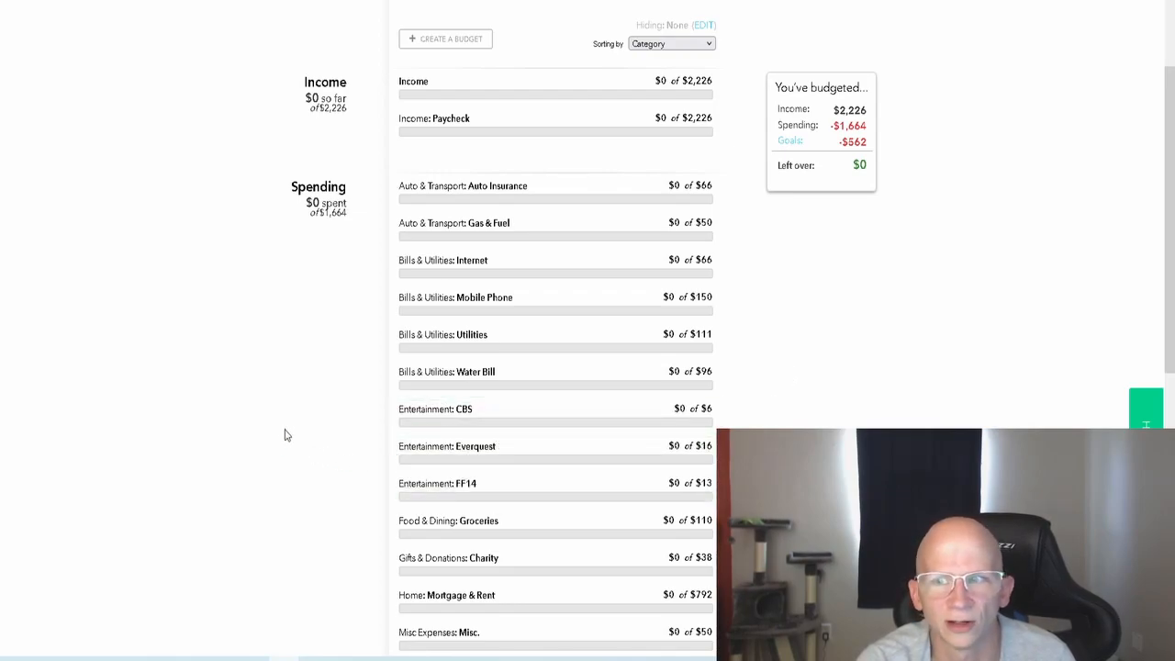
pyautogui.moveTo(340, 316)
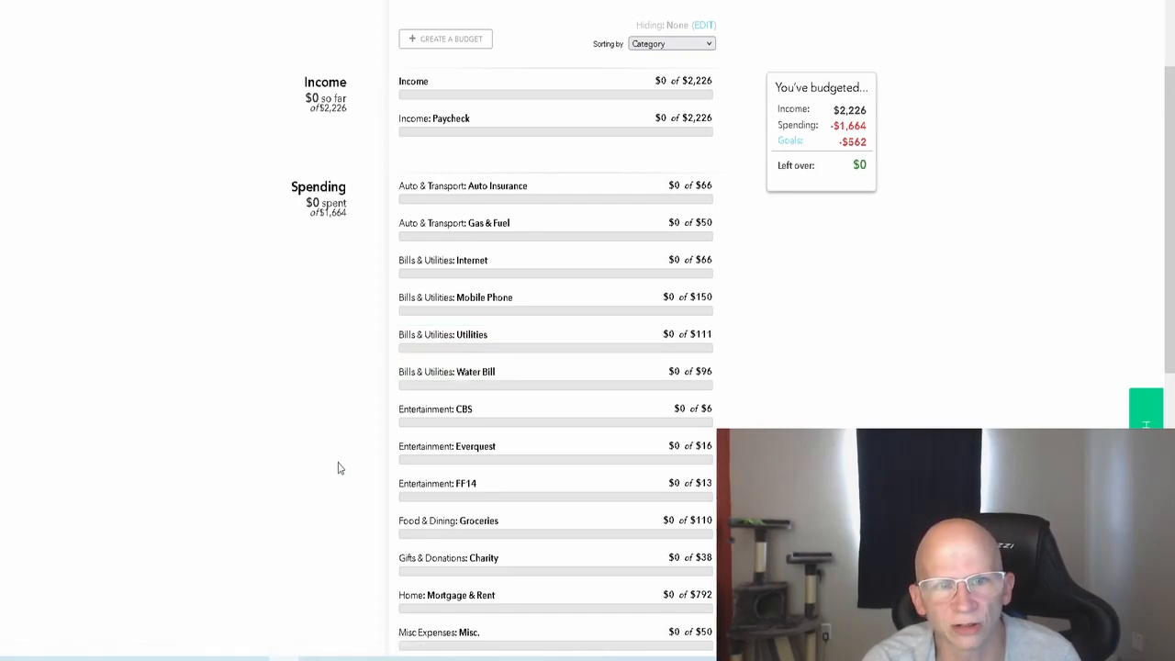
pyautogui.moveTo(360, 404)
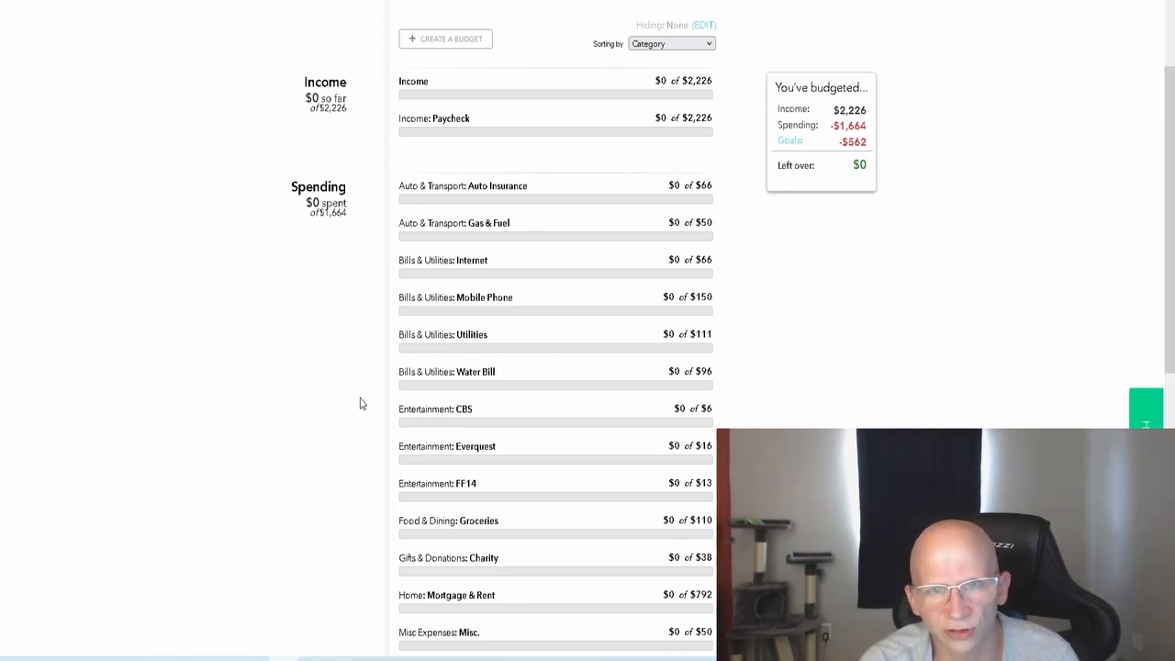
pyautogui.moveTo(373, 389)
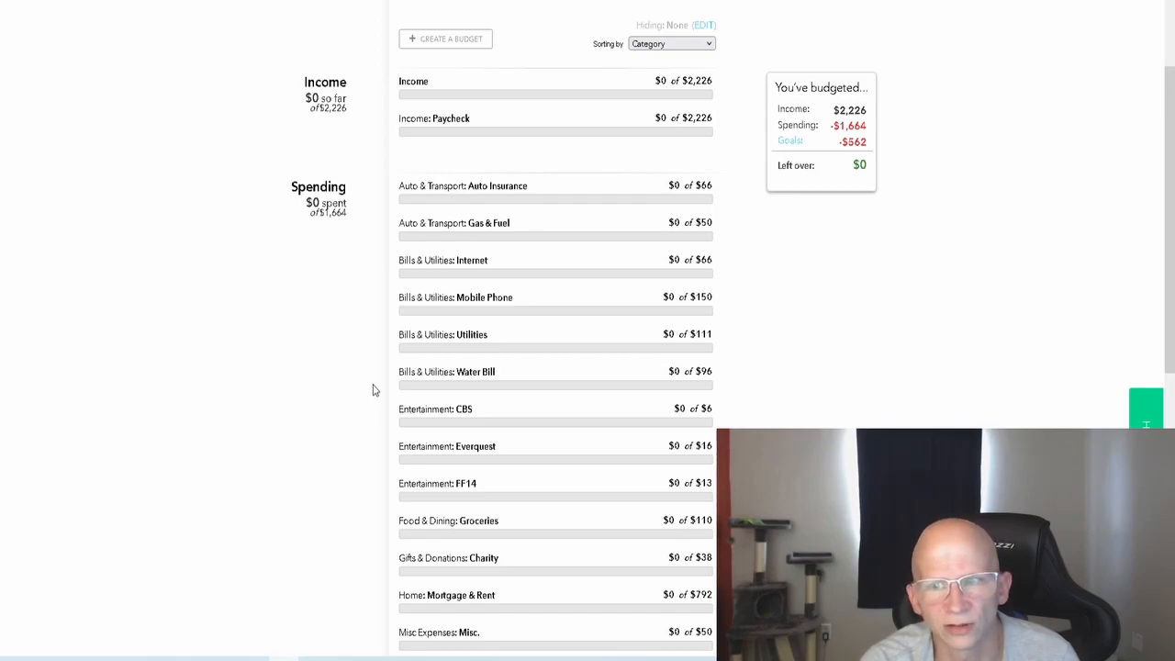
pyautogui.moveTo(338, 375)
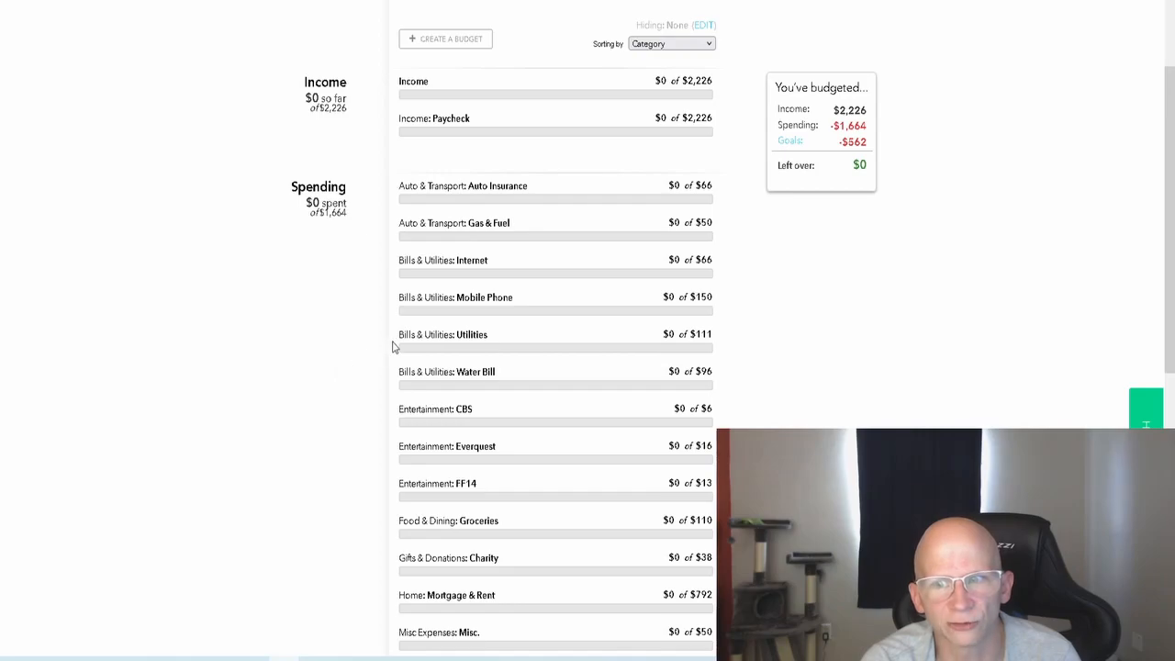
pyautogui.moveTo(349, 378)
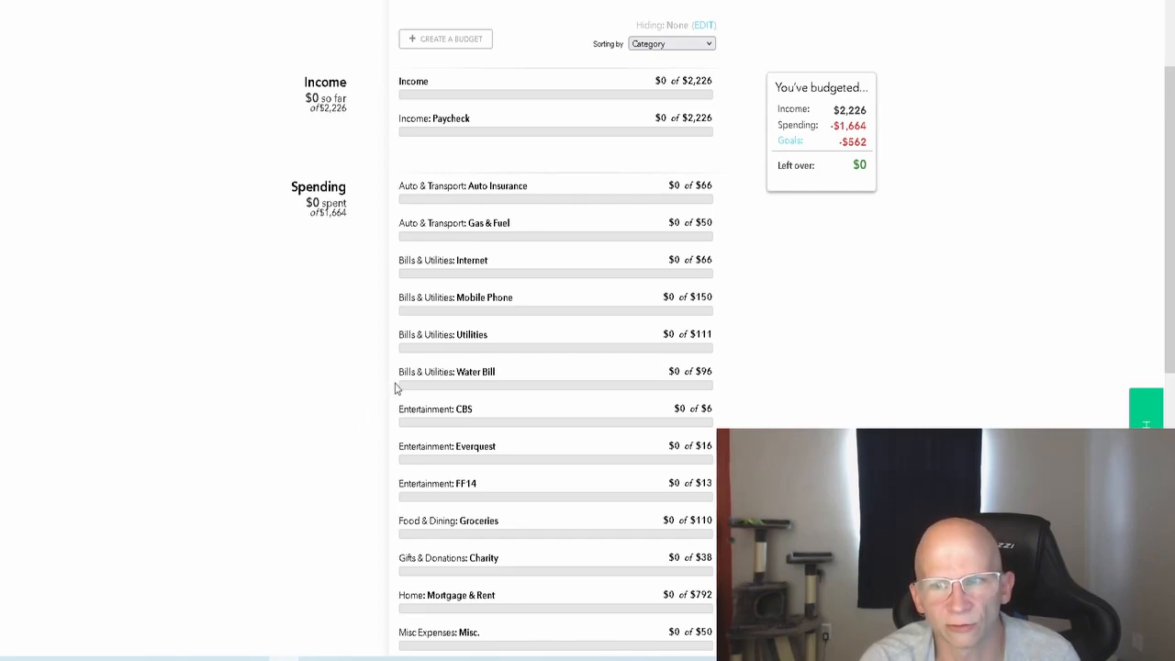
pyautogui.moveTo(389, 352)
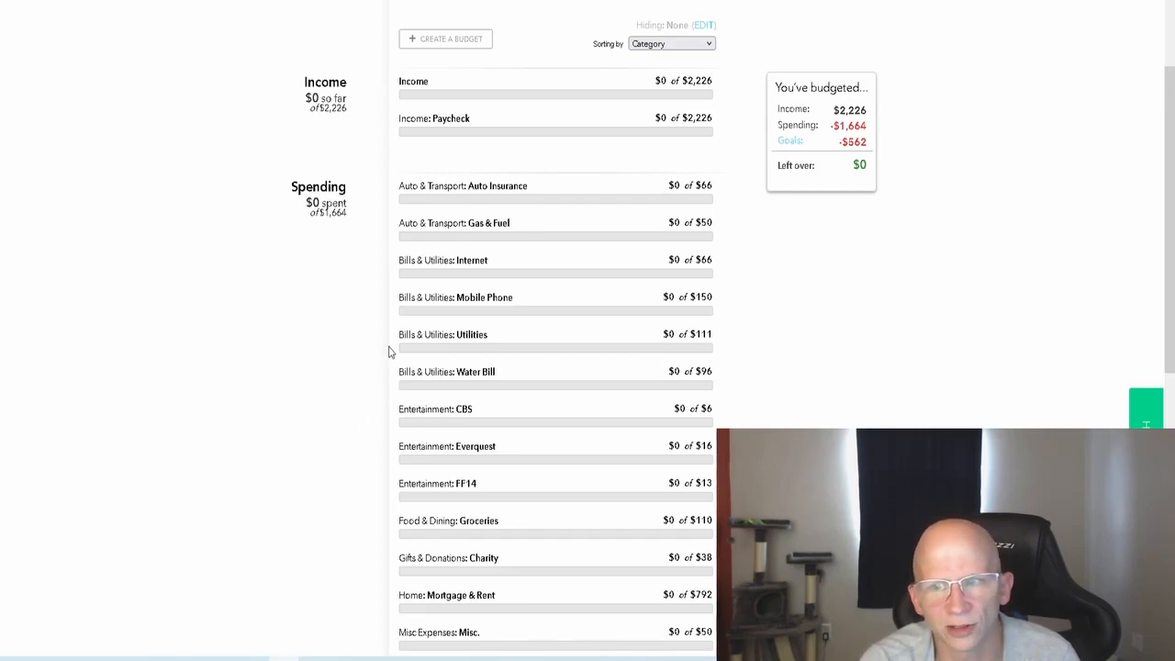
pyautogui.moveTo(396, 396)
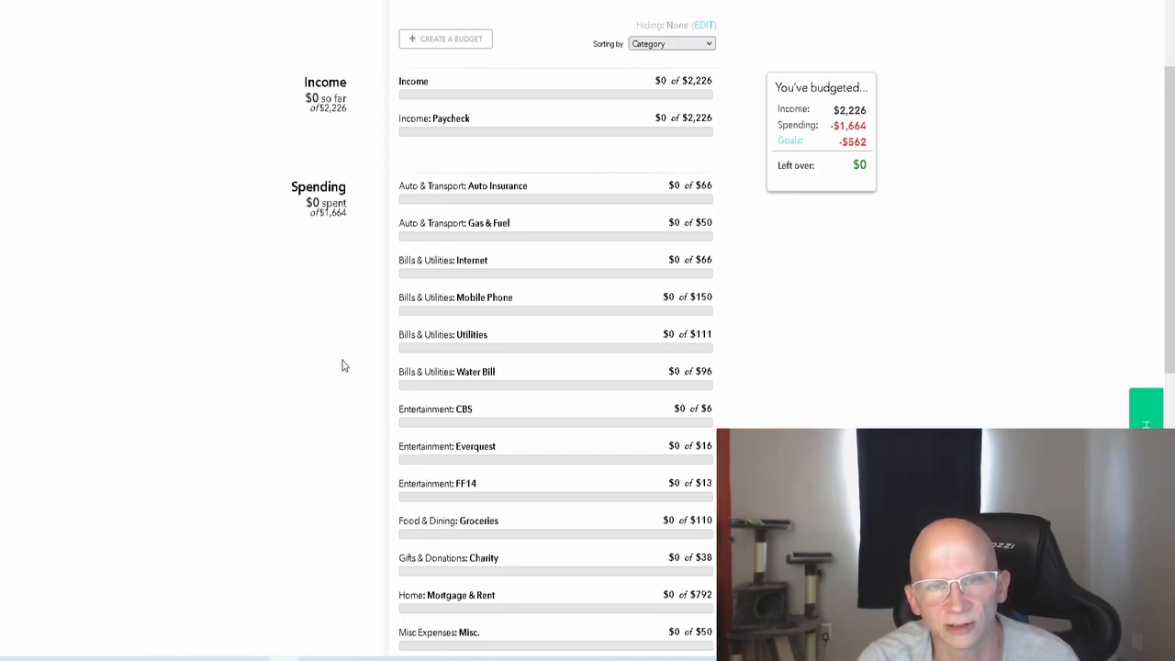
pyautogui.moveTo(357, 402)
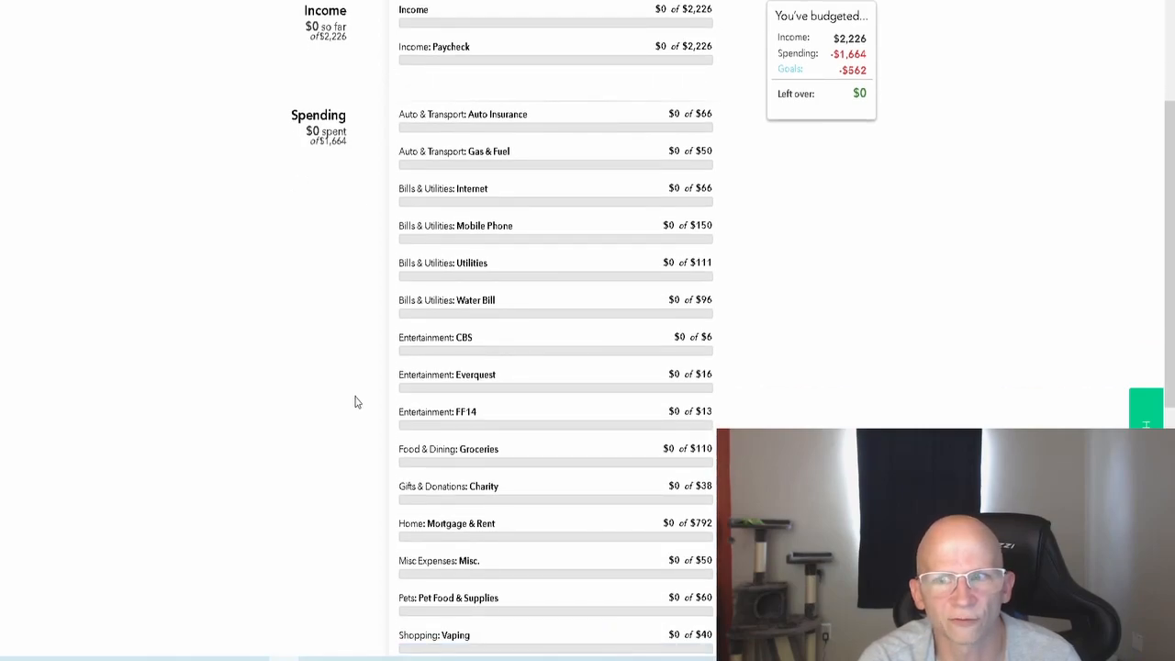
pyautogui.moveTo(368, 385)
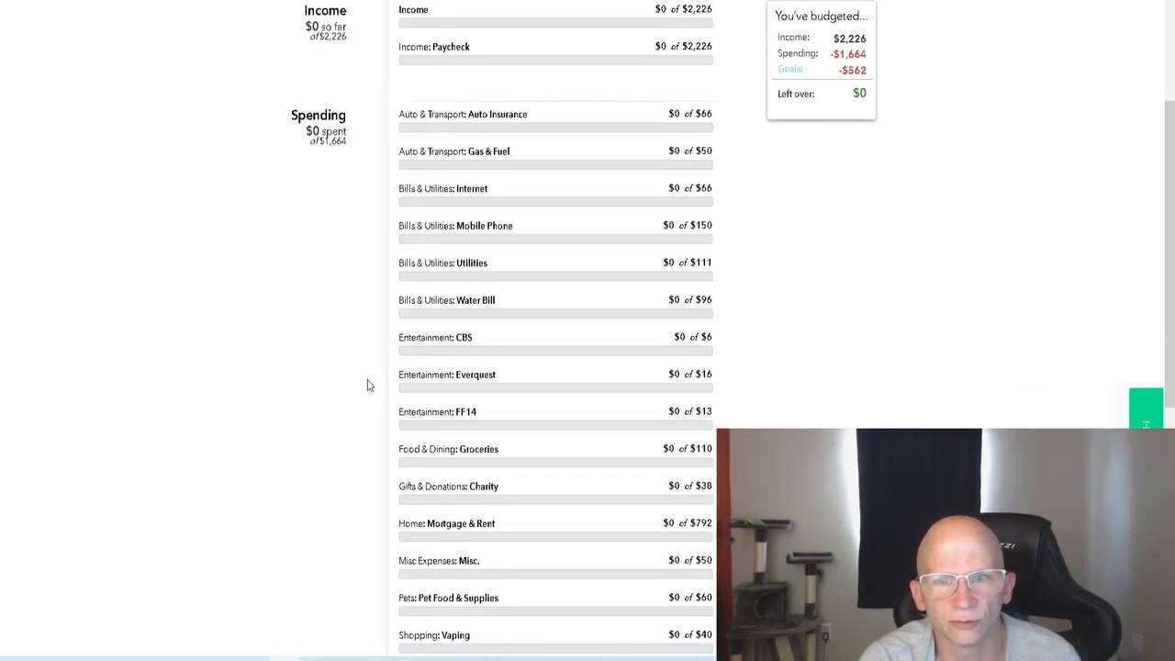
pyautogui.moveTo(365, 232)
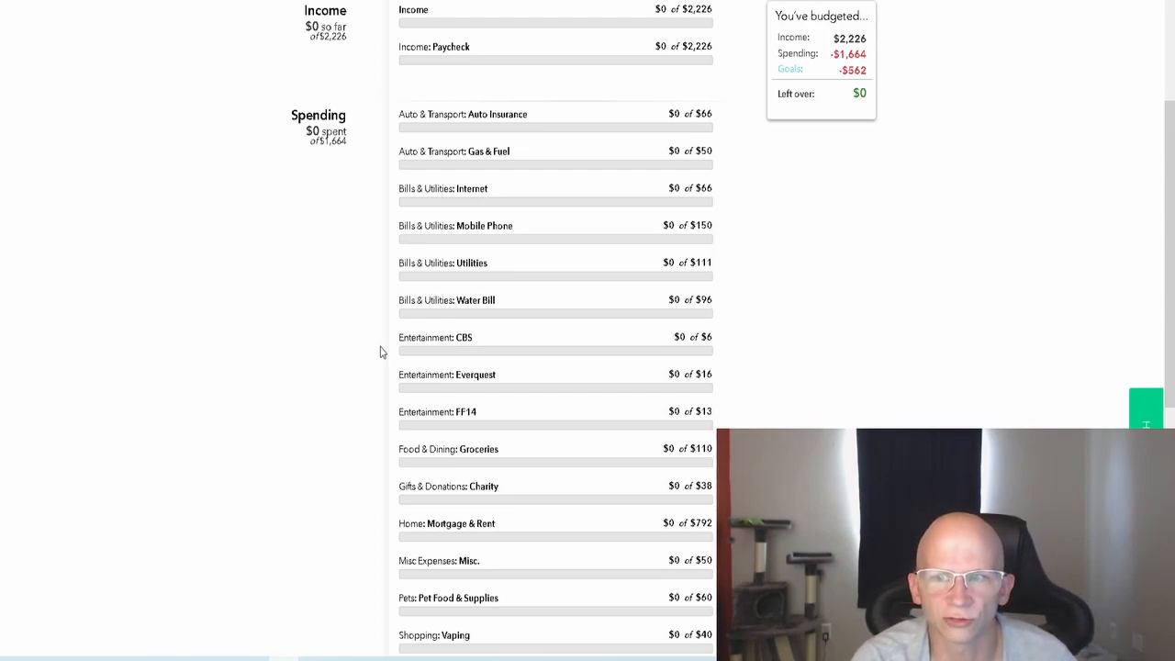
pyautogui.moveTo(384, 358)
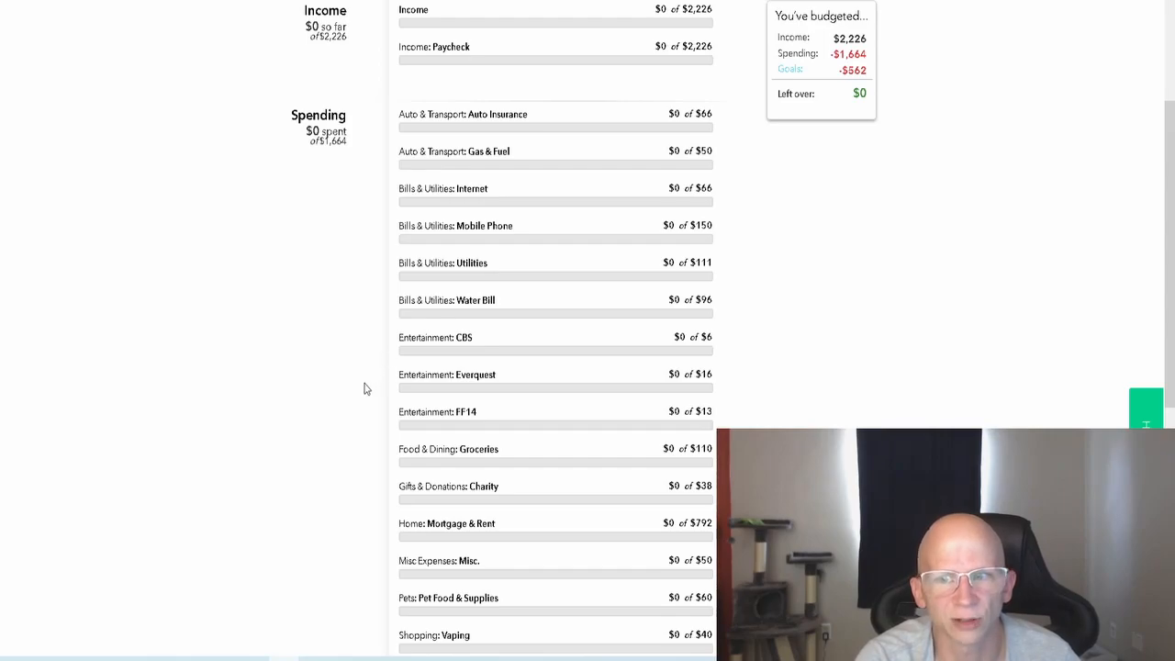
pyautogui.moveTo(375, 423)
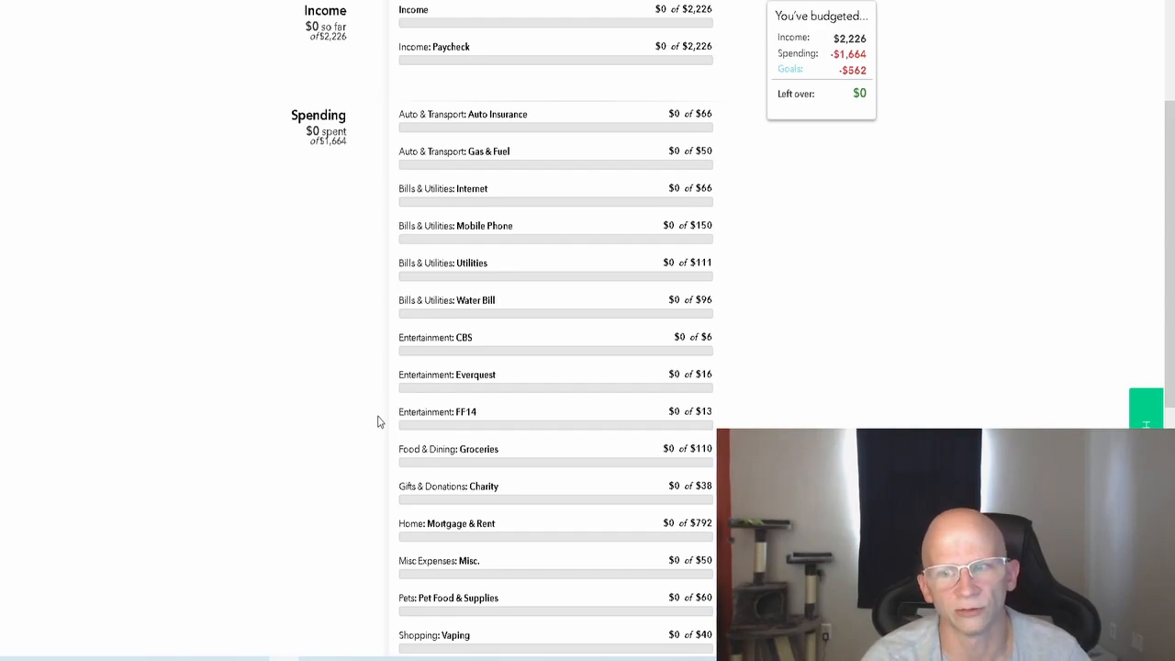
pyautogui.moveTo(374, 459)
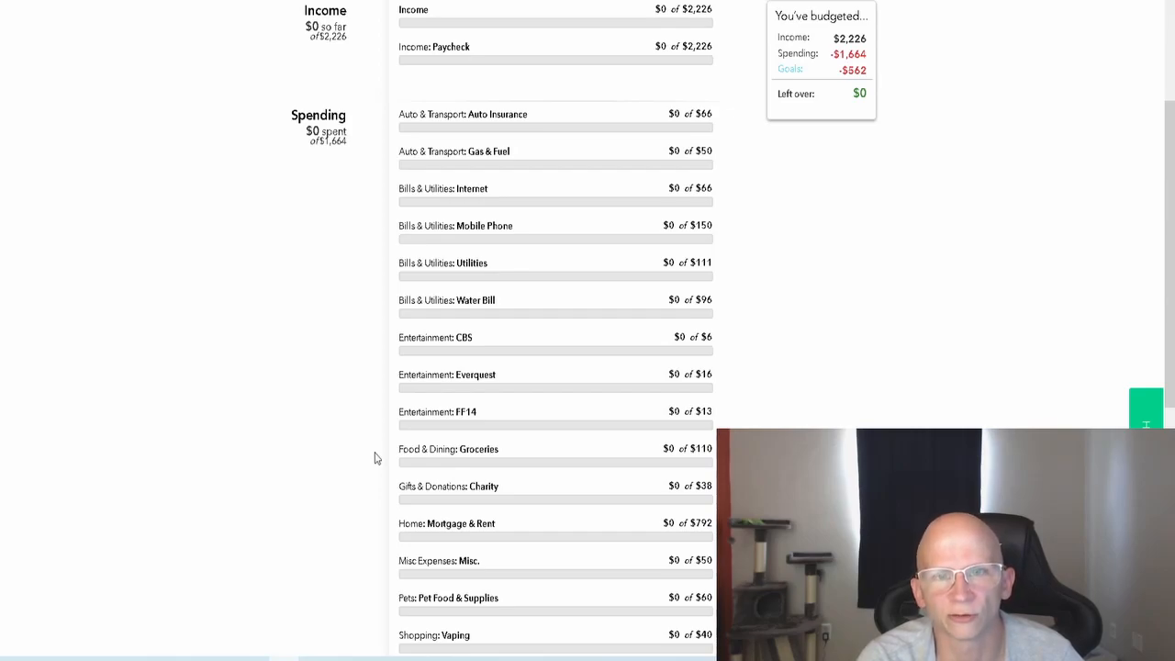
pyautogui.moveTo(382, 503)
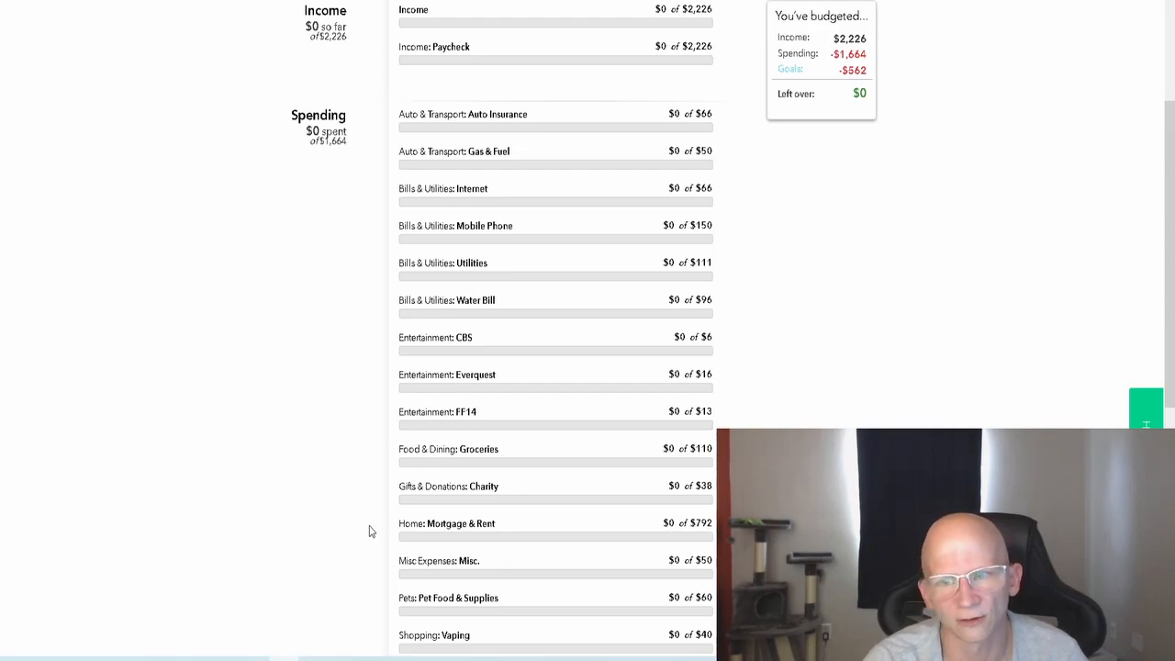
pyautogui.moveTo(382, 576)
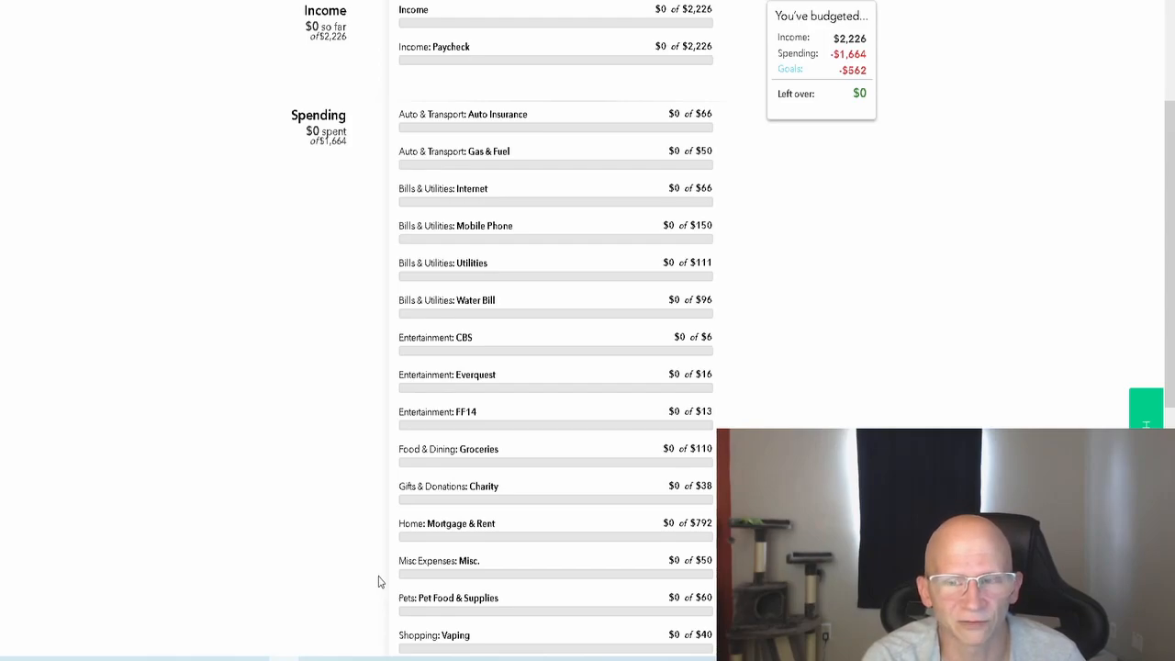
# Step: Scroll down the goals list to the Conquer my loans goal
pyautogui.scroll(-3)
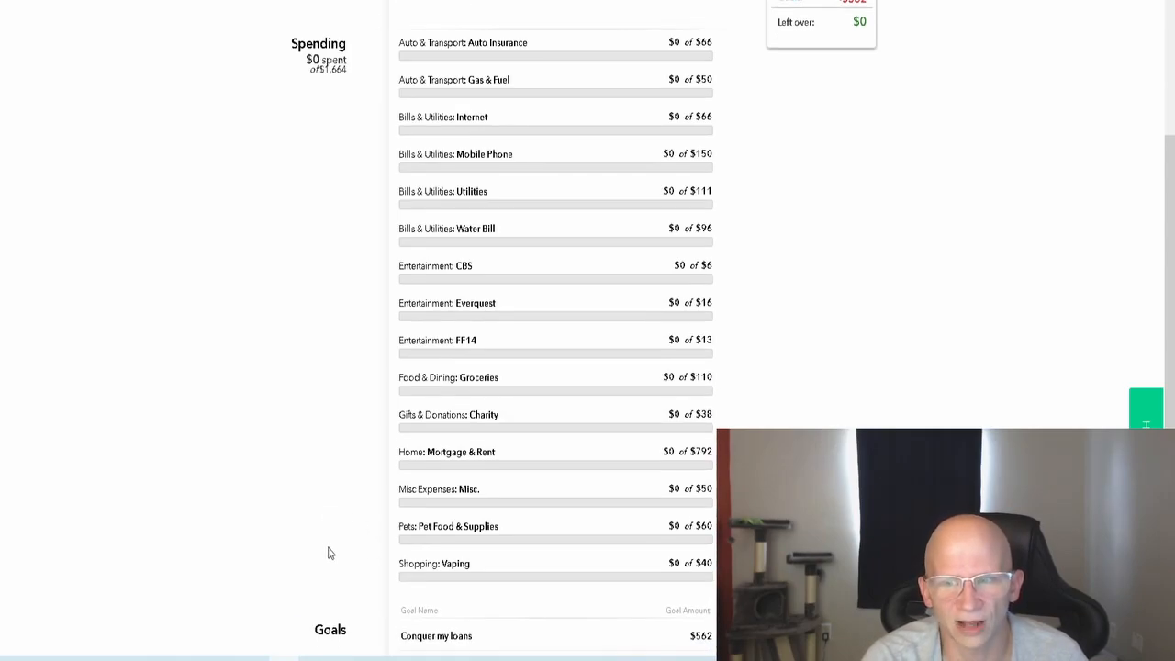
pyautogui.moveTo(373, 536)
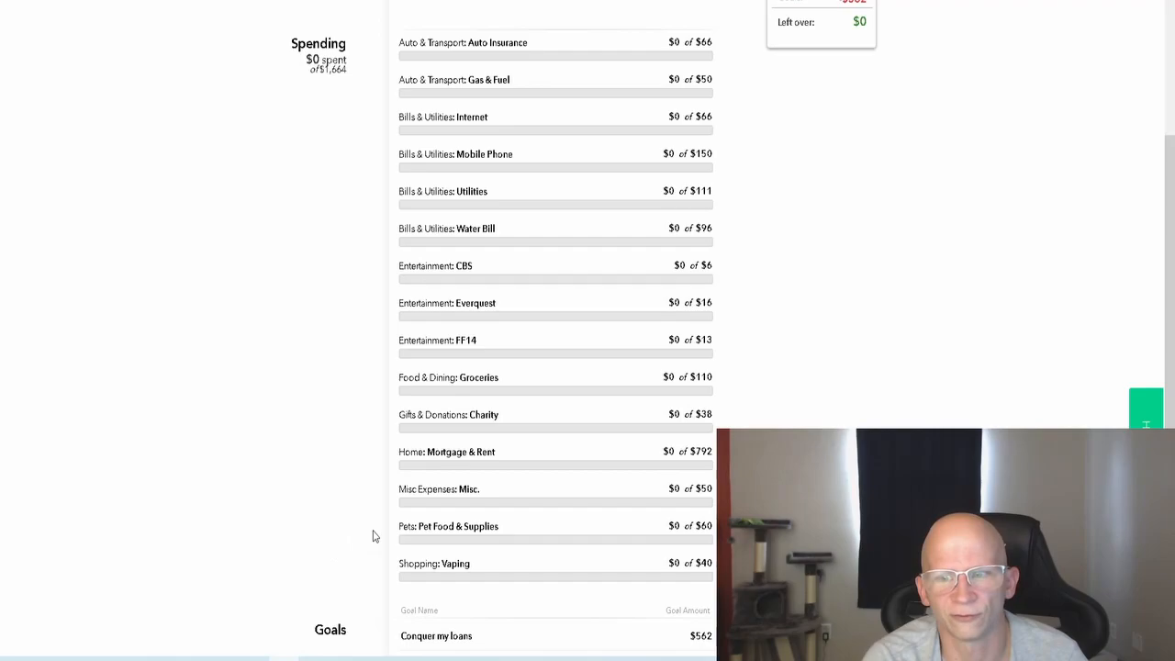
pyautogui.moveTo(360, 540)
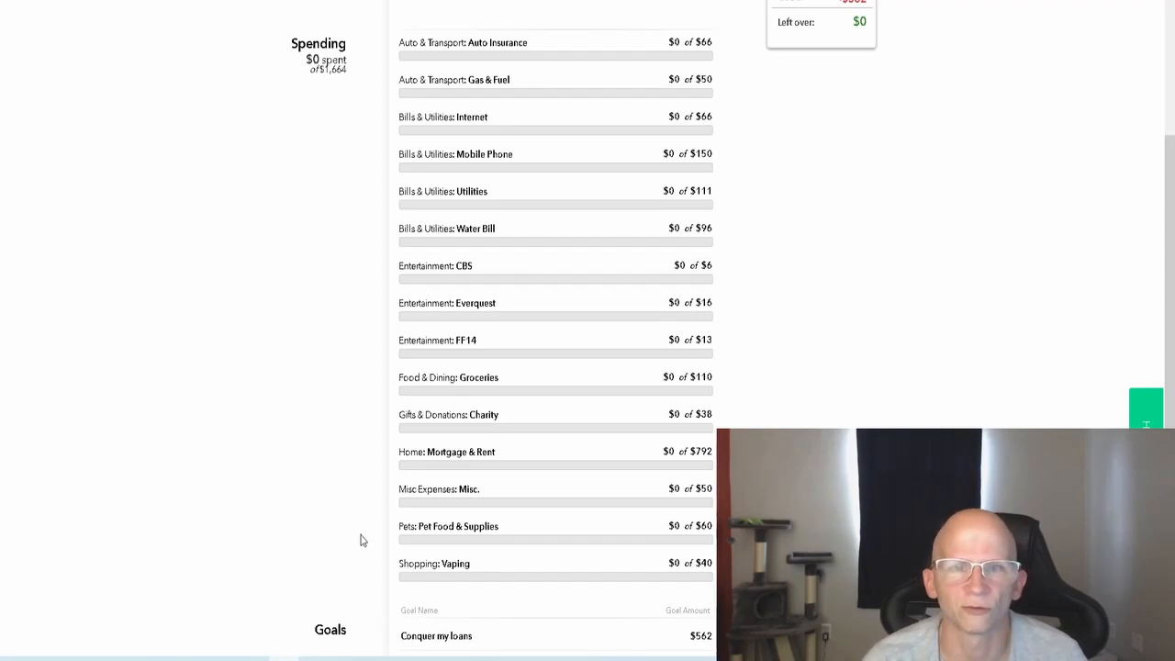
pyautogui.moveTo(357, 570)
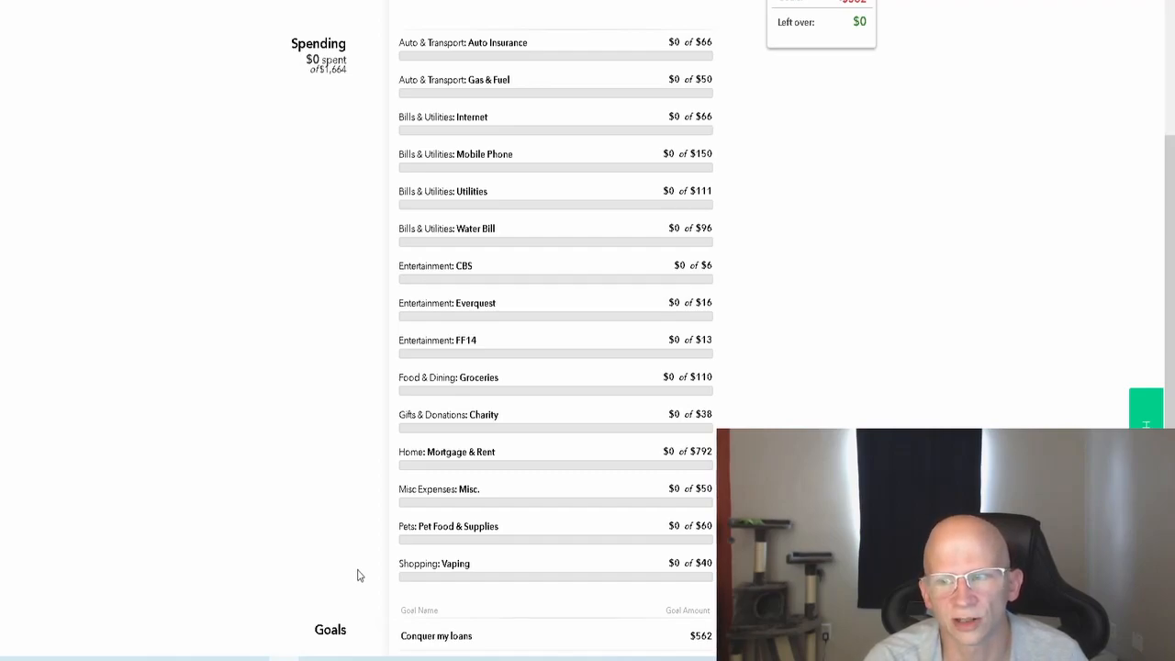
pyautogui.moveTo(391, 579)
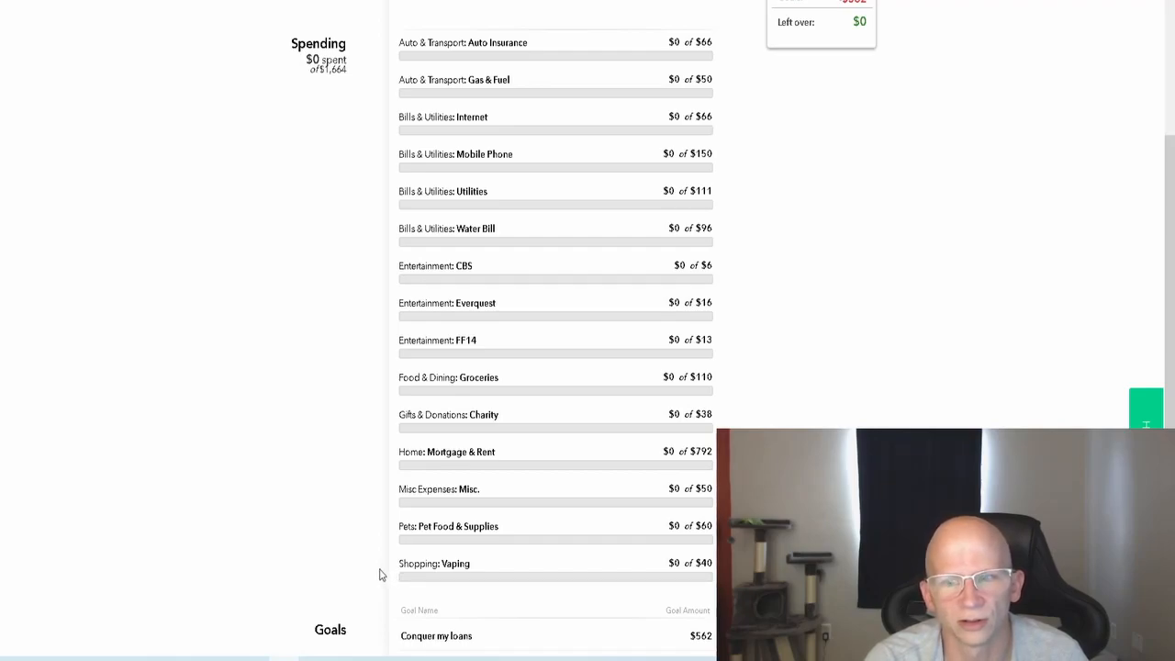
pyautogui.scroll(-3)
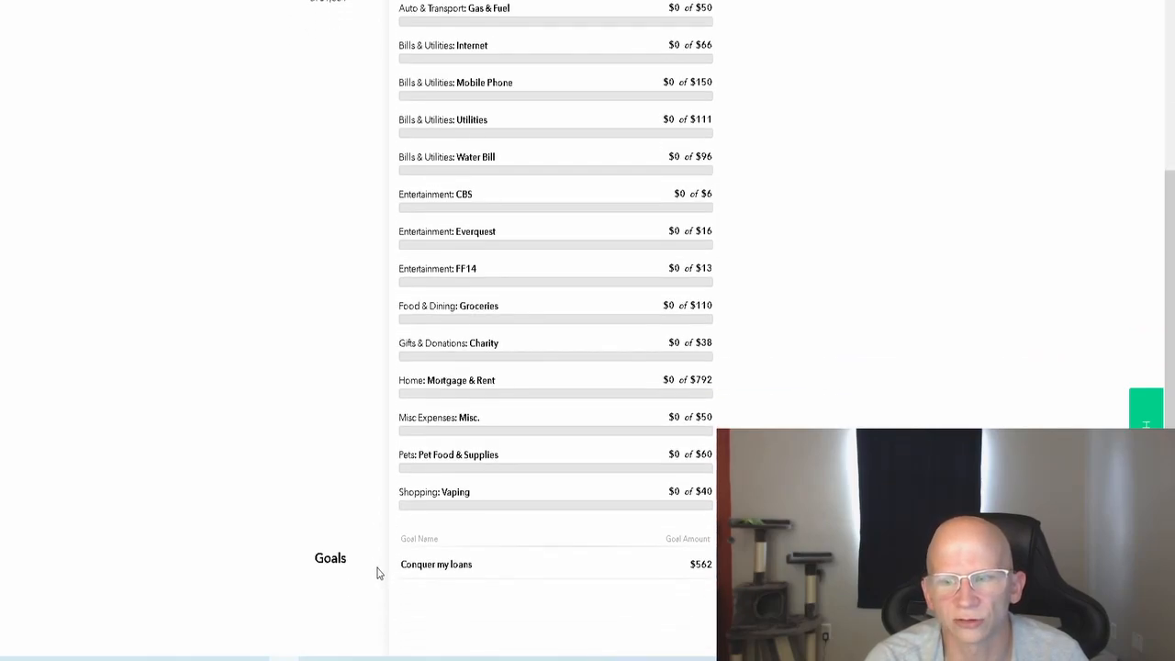
pyautogui.moveTo(437, 563)
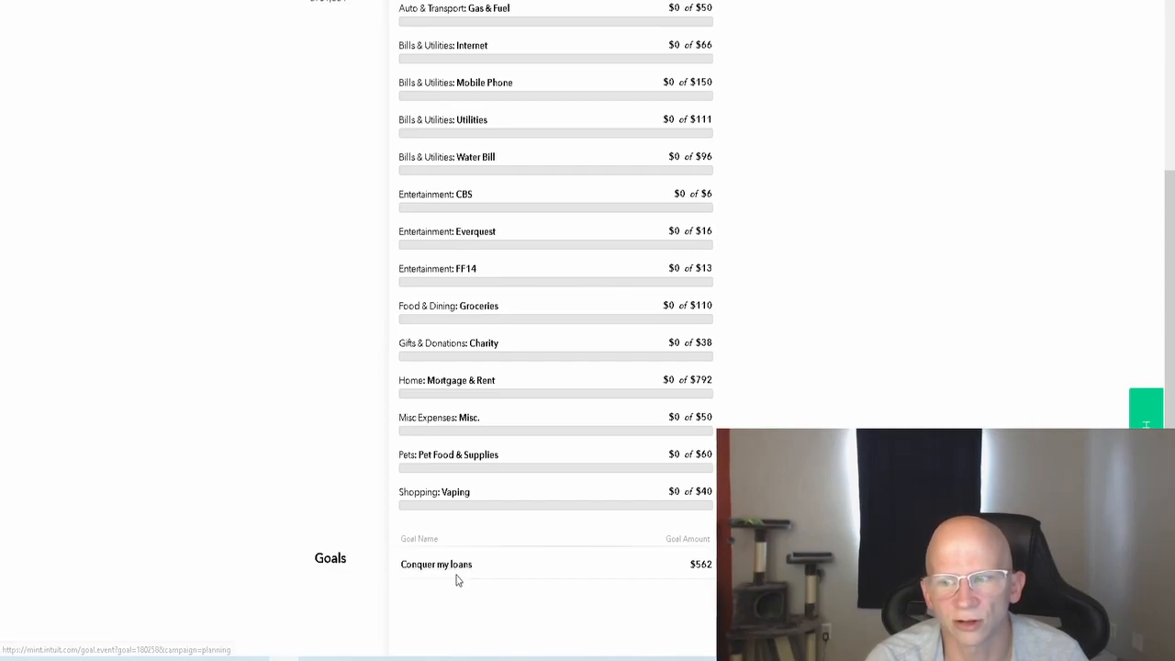
pyautogui.moveTo(334, 520)
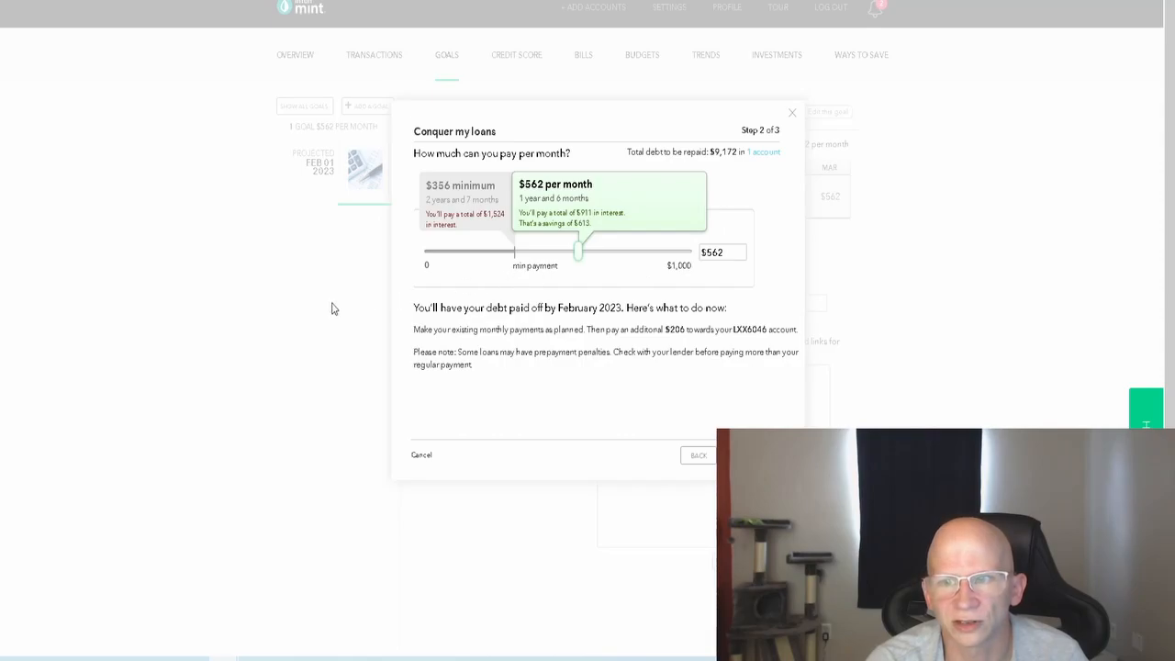
pyautogui.moveTo(341, 315)
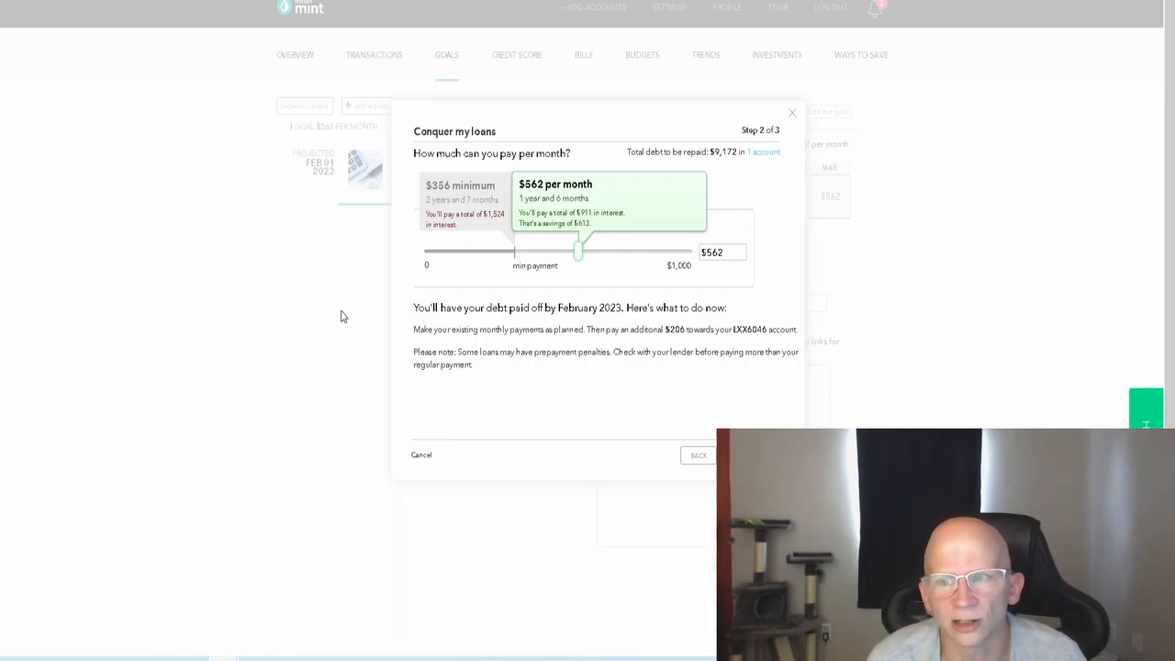
pyautogui.moveTo(707, 441)
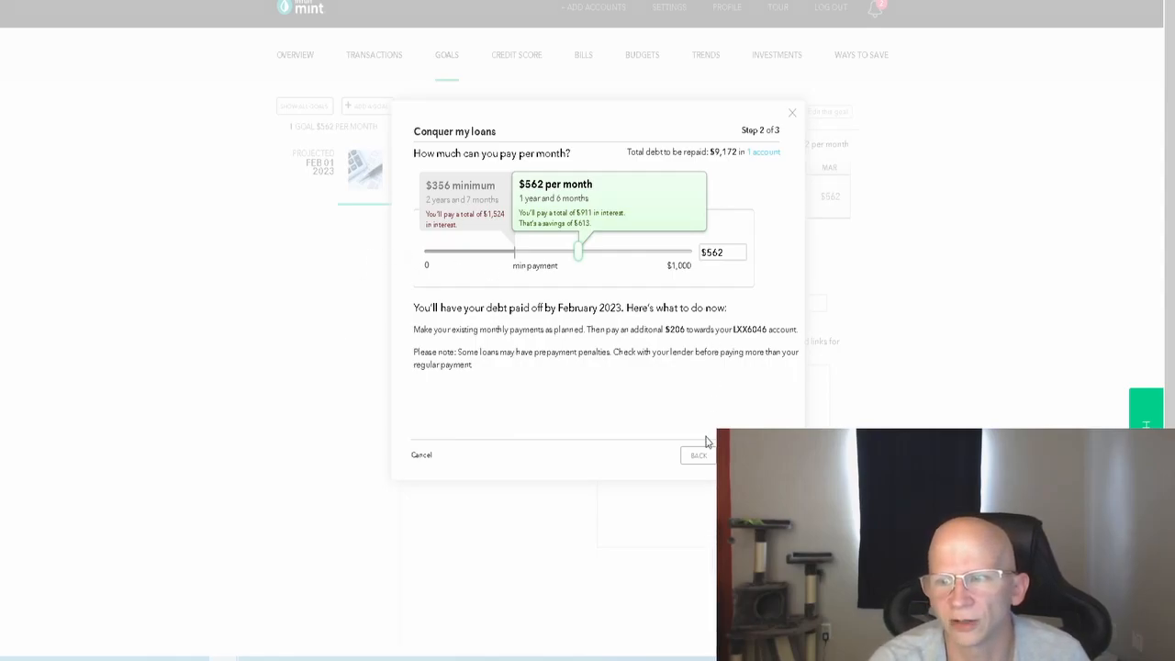
# Step: Finish the goal setup, leaving Conquer my loans with its $562 monthly payment plan
pyautogui.click(698, 456)
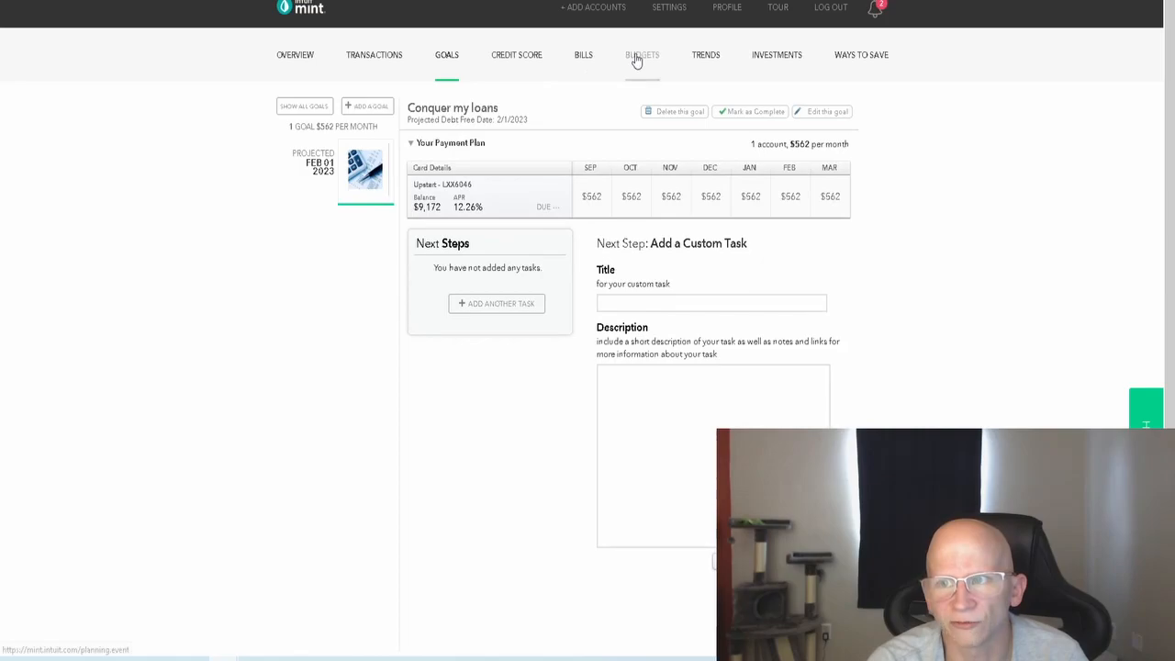
# Step: Return to the August 2021 budget overview via the Budgets navigation
pyautogui.click(643, 55)
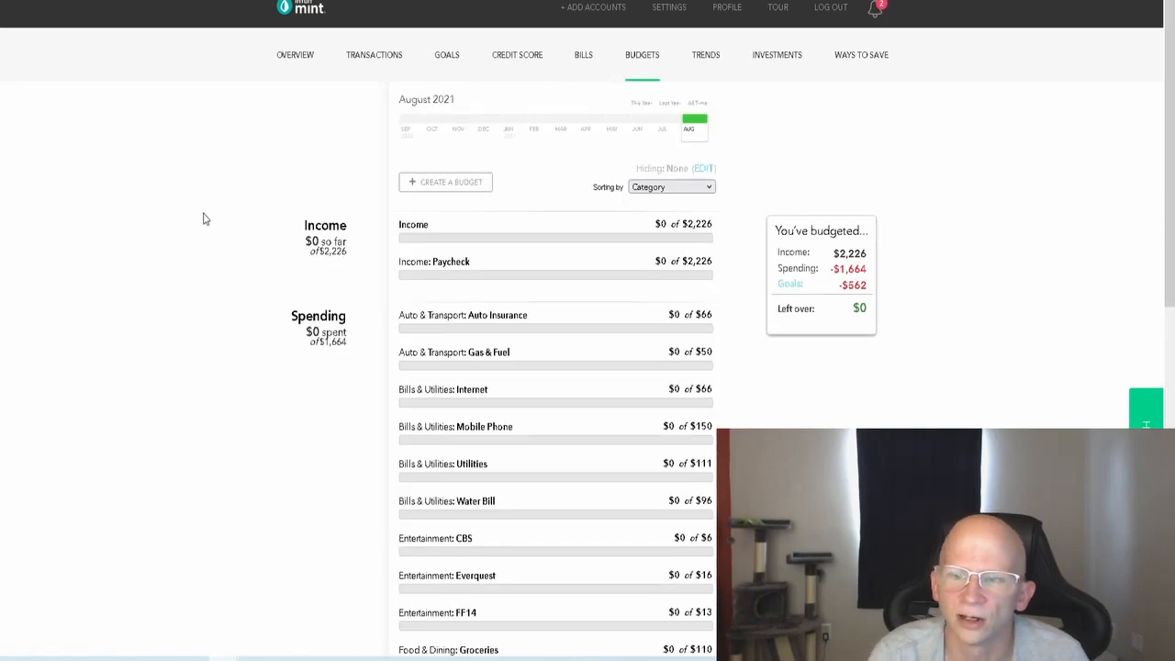